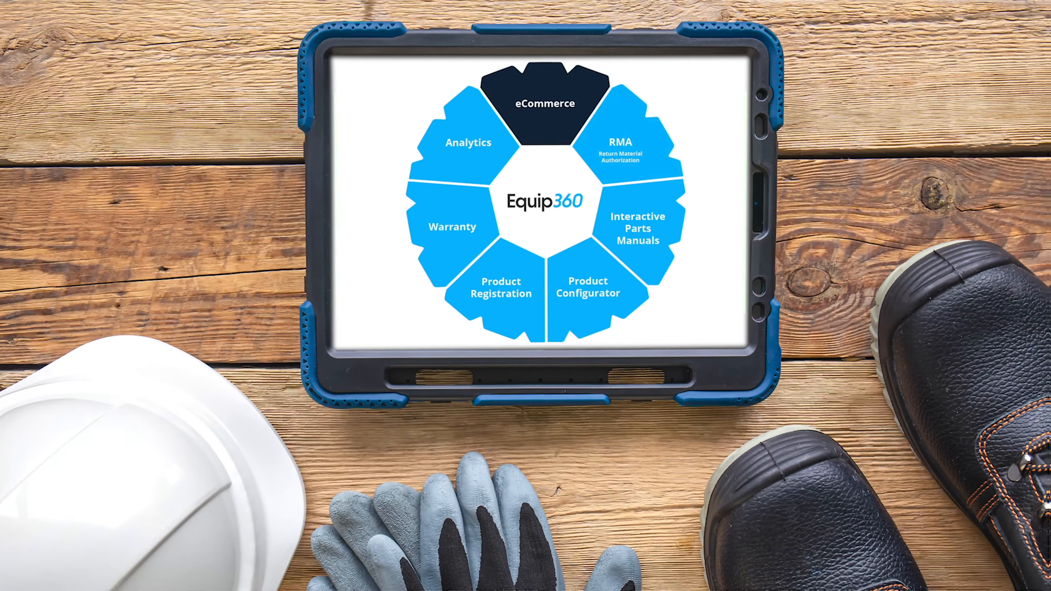
Scroll the GenAlpha Equip360 page past the Benefits list to The Business Impact of Equip360 section.
click(587, 286)
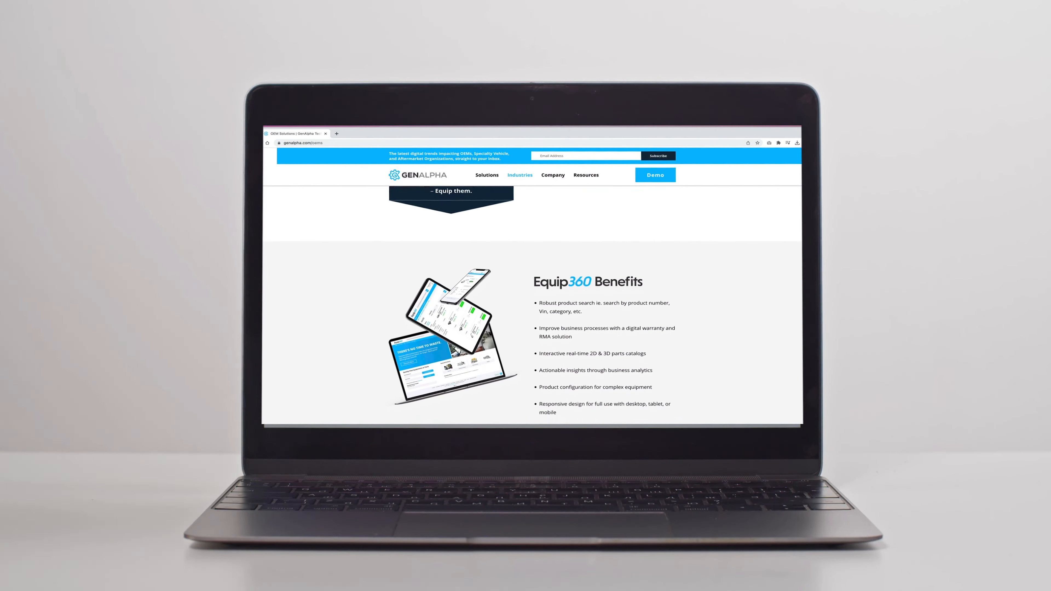
scroll(down, 3)
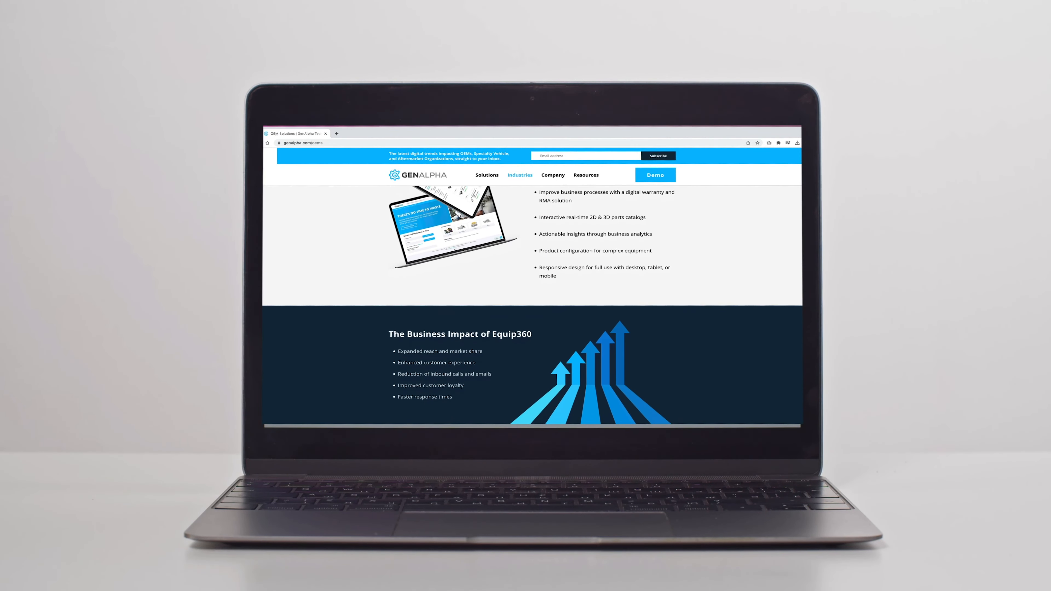